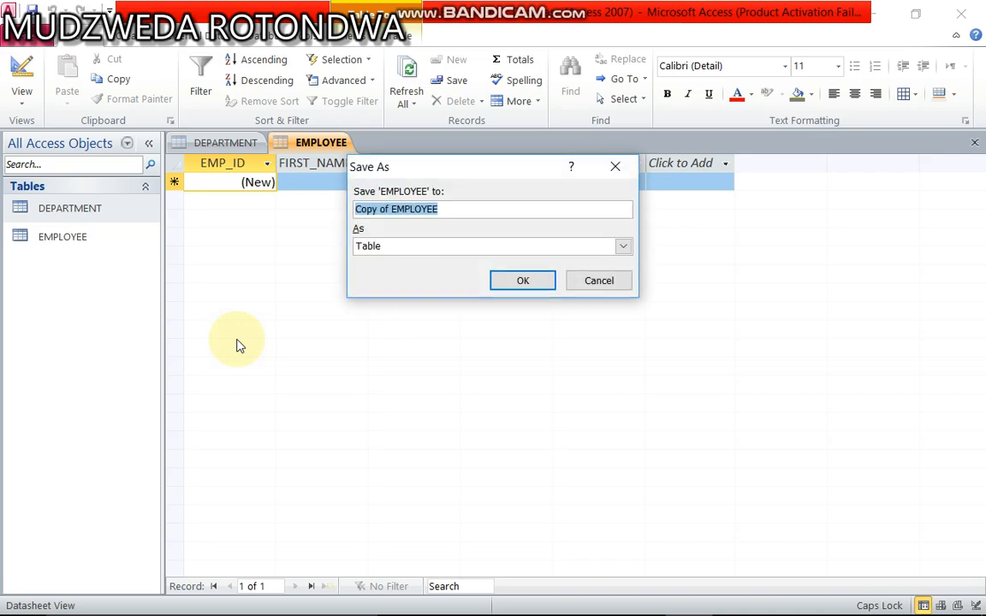
pyautogui.moveTo(470, 327)
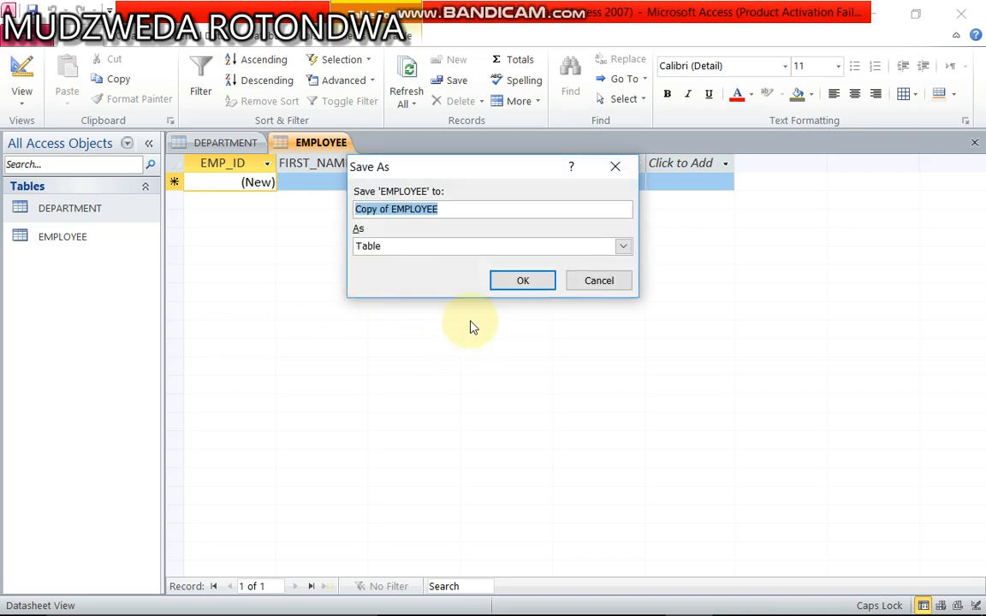
# - Confirm saving the EMPLOYEE table as a new table named 'Copy of EMPLOYEE'
pyautogui.click(522, 280)
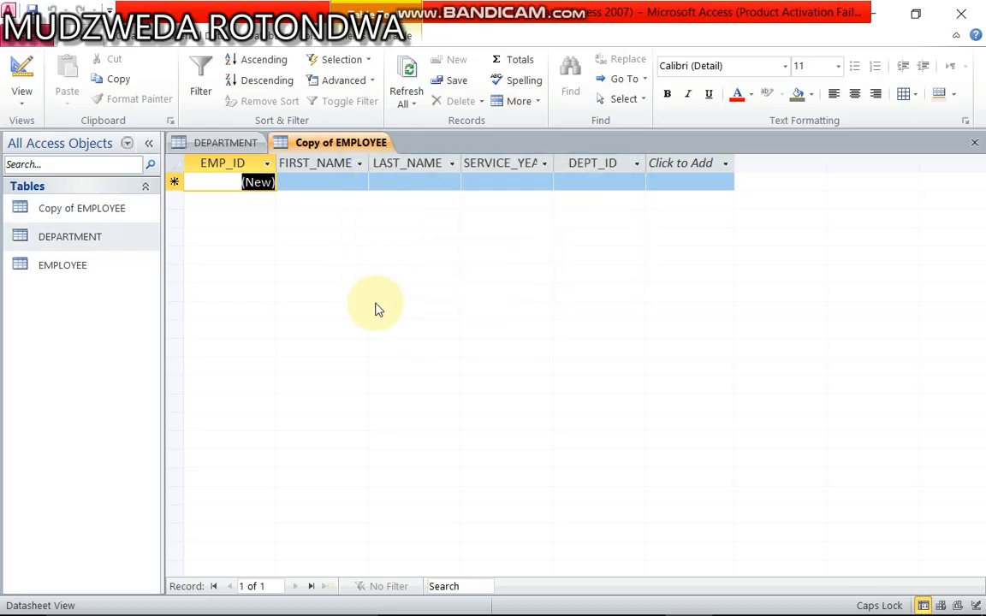
pyautogui.moveTo(107, 297)
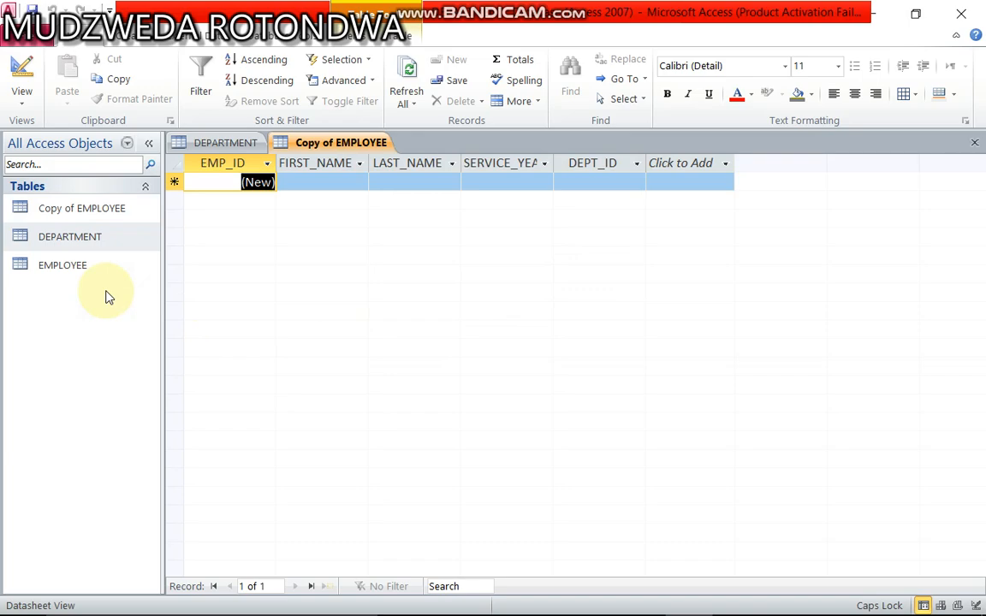
# - Switch the ribbon to Database Tools
pyautogui.click(81, 208)
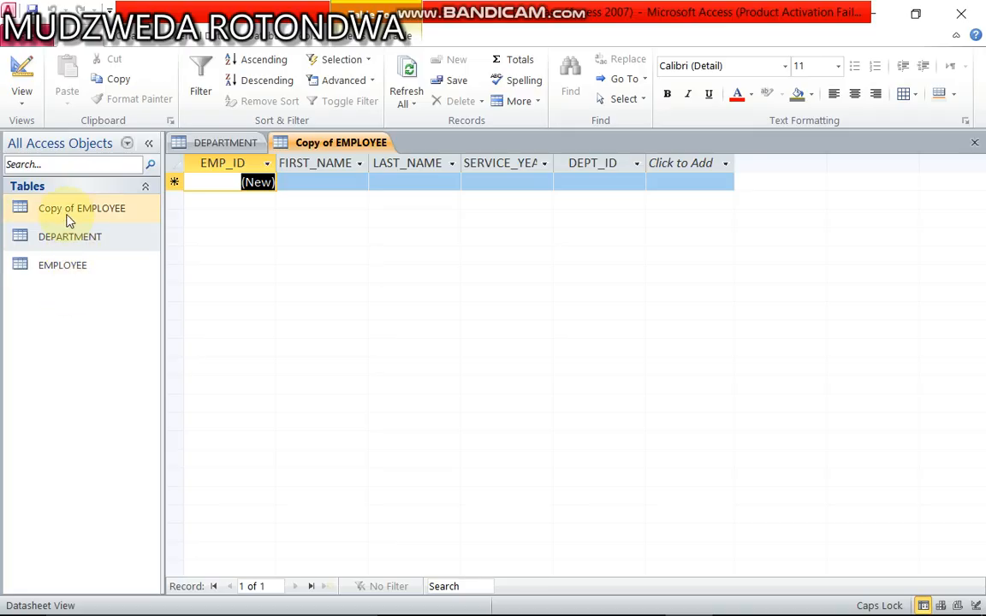
pyautogui.moveTo(61, 264)
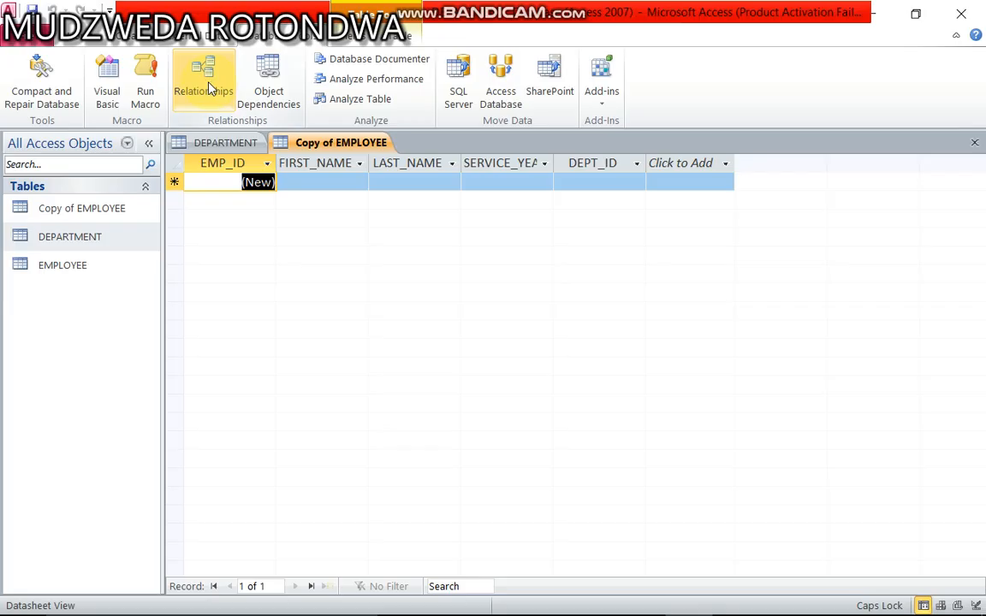
# - Open Relationships and add the DEPARTMENT and EMPLOYEE tables to the layout
pyautogui.click(203, 82)
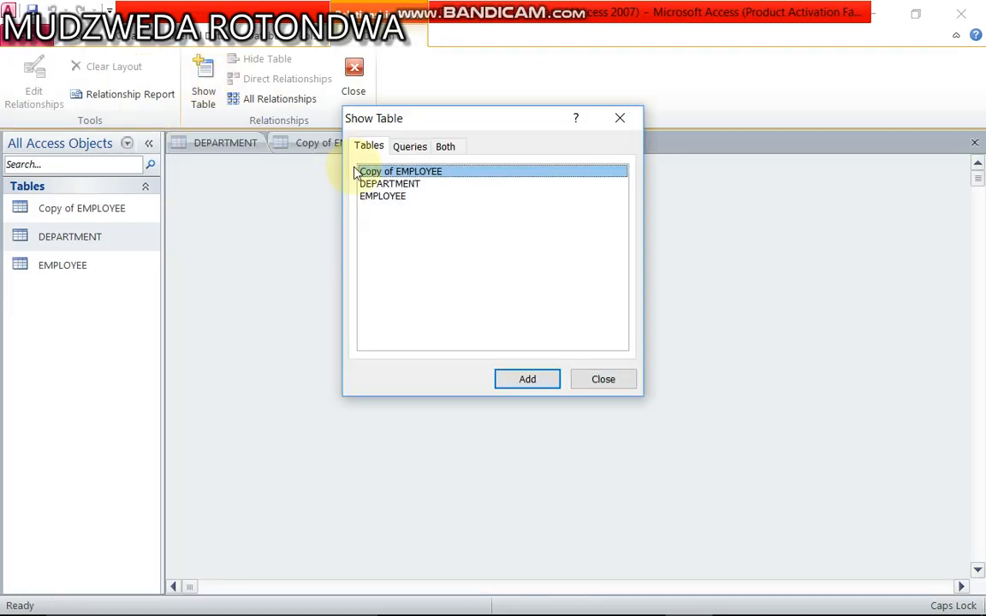
pyautogui.click(389, 183)
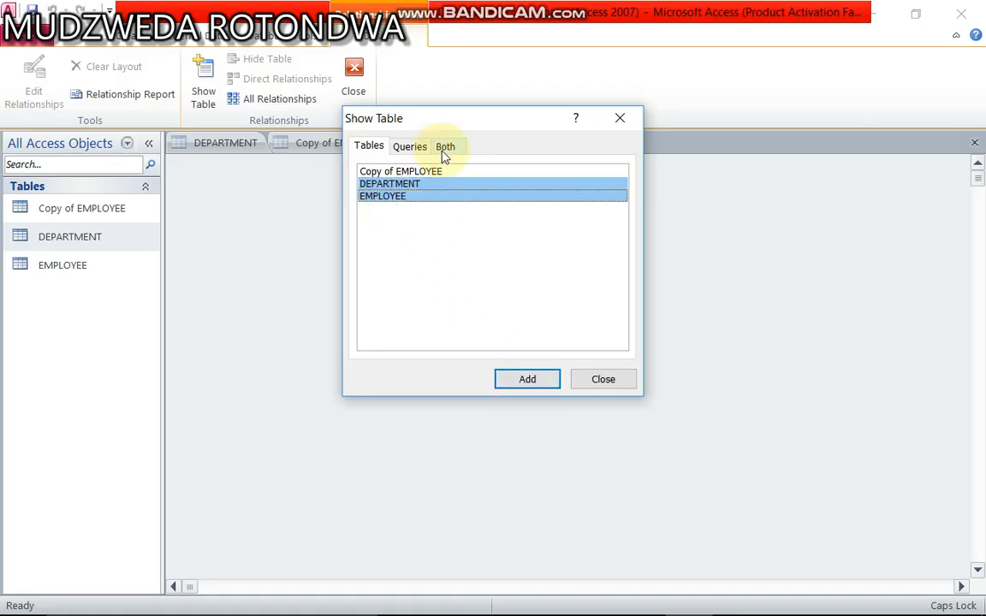
pyautogui.click(527, 379)
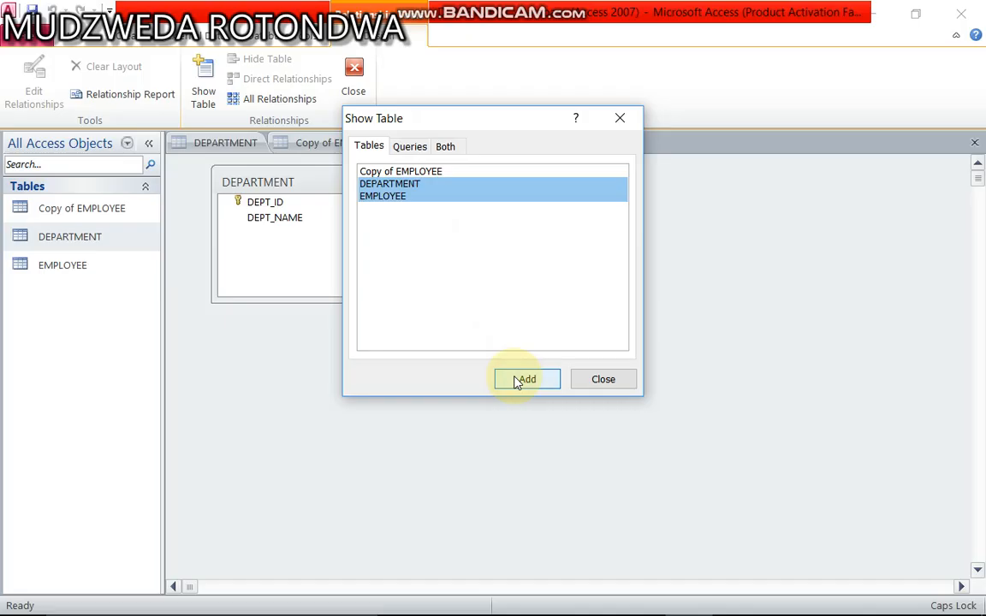
pyautogui.moveTo(603, 379)
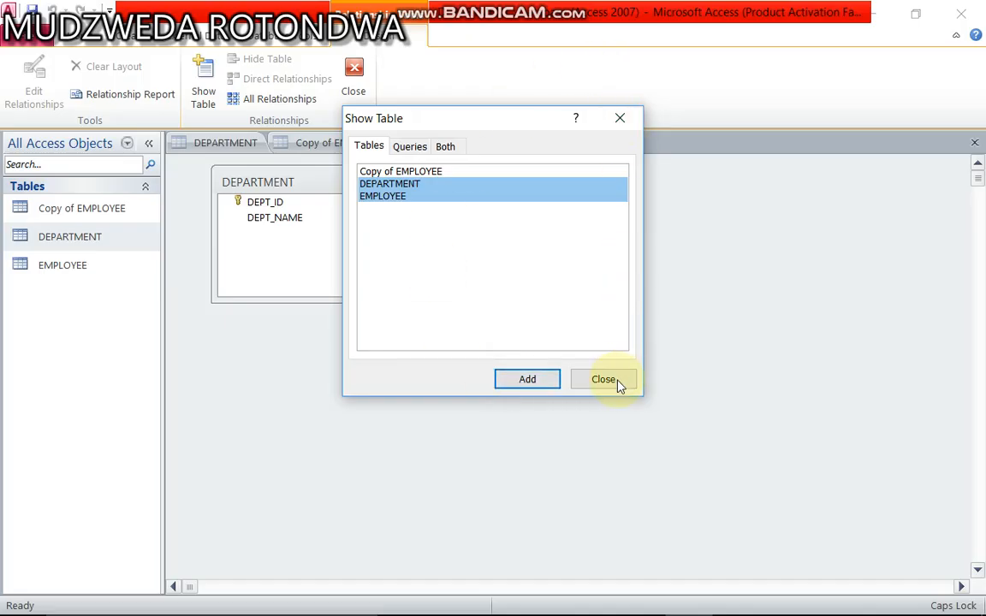
pyautogui.click(603, 379)
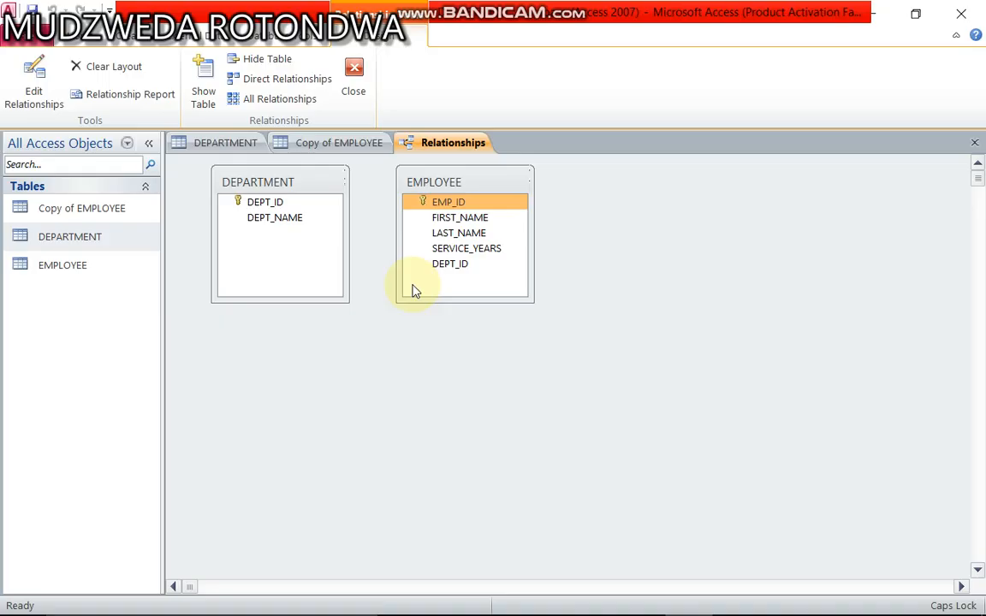
# - Try linking DEPARTMENT and EMPLOYEE on DEPT_ID with referential integrity, triggering a table-lock error
pyautogui.click(265, 202)
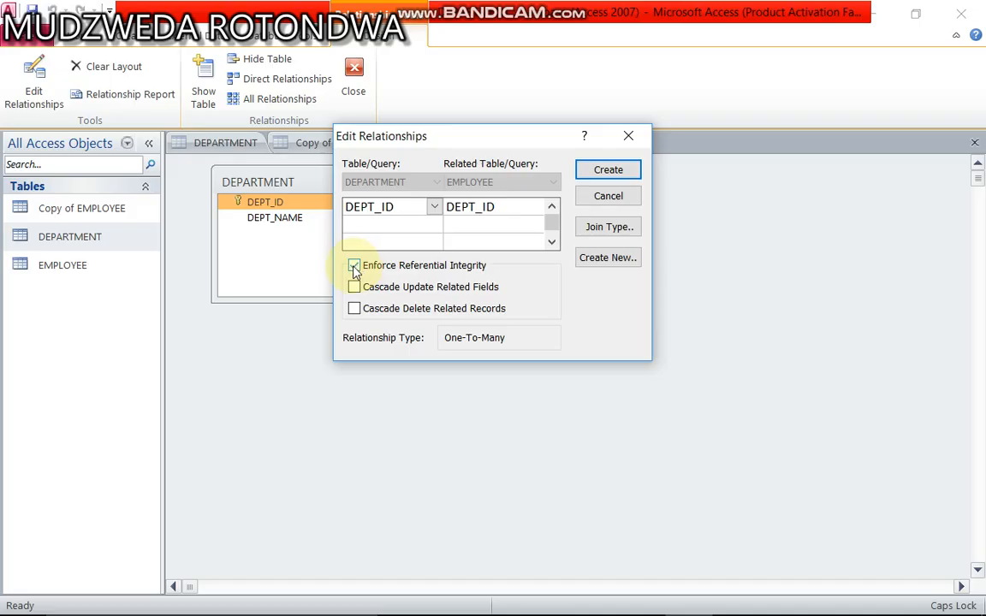
pyautogui.click(354, 265)
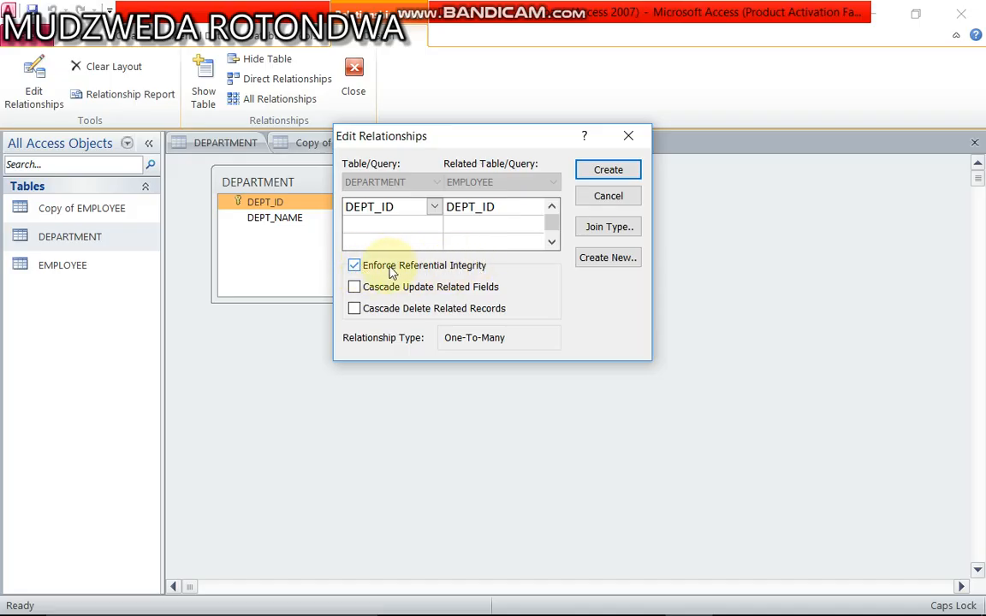
pyautogui.moveTo(450, 265)
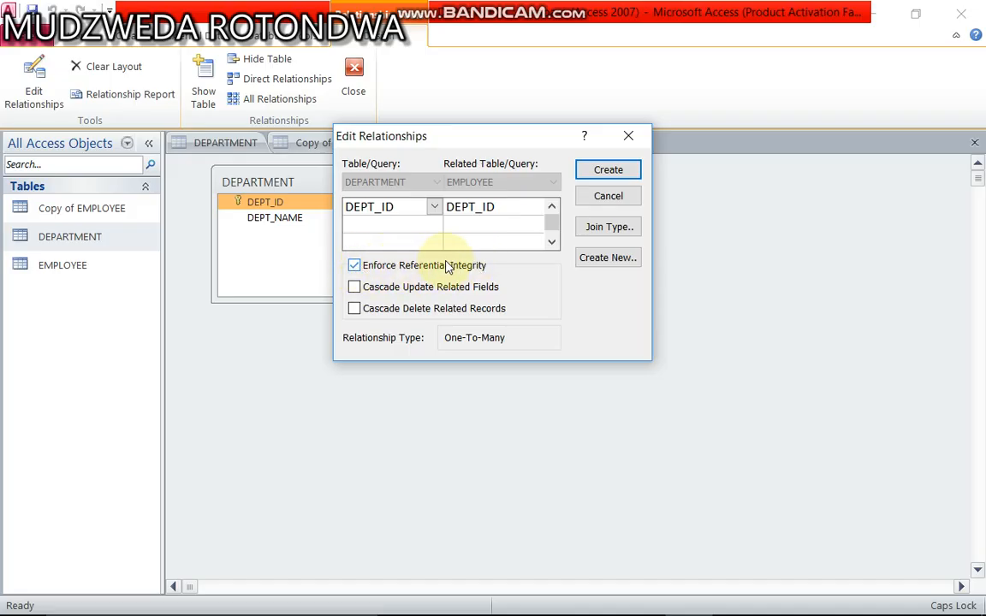
pyautogui.moveTo(427, 316)
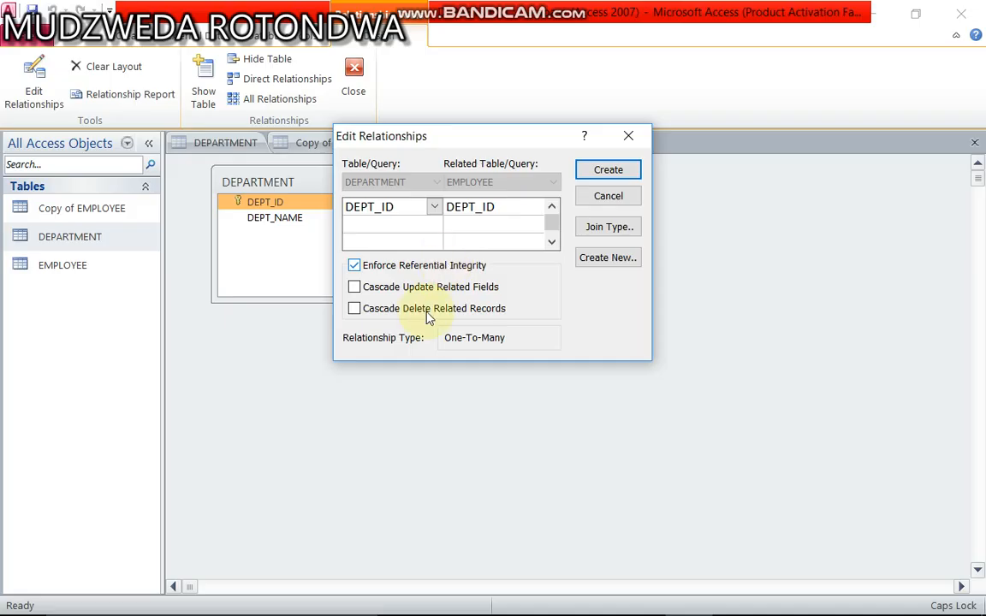
pyautogui.moveTo(360, 370)
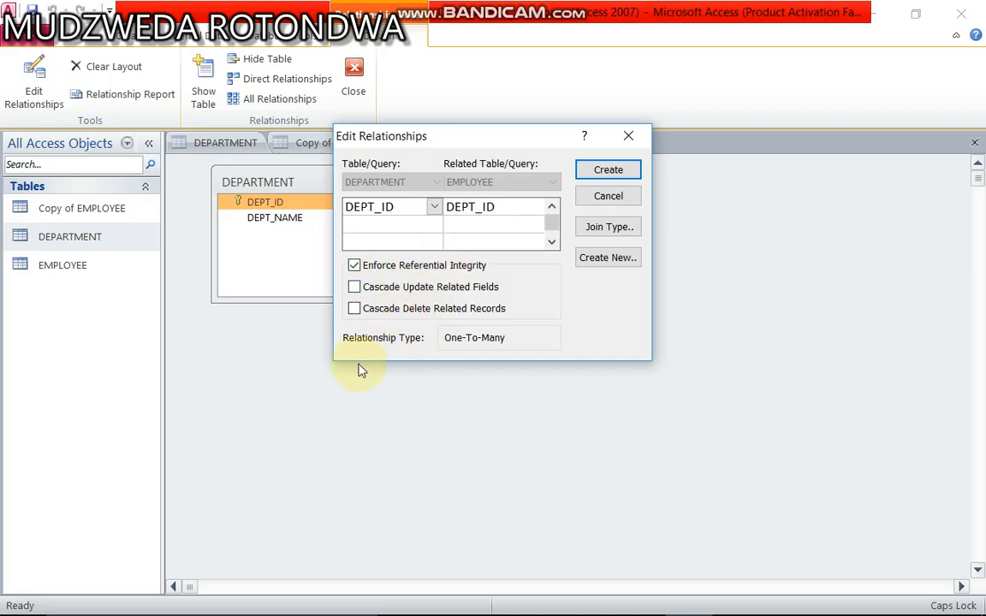
pyautogui.moveTo(477, 337)
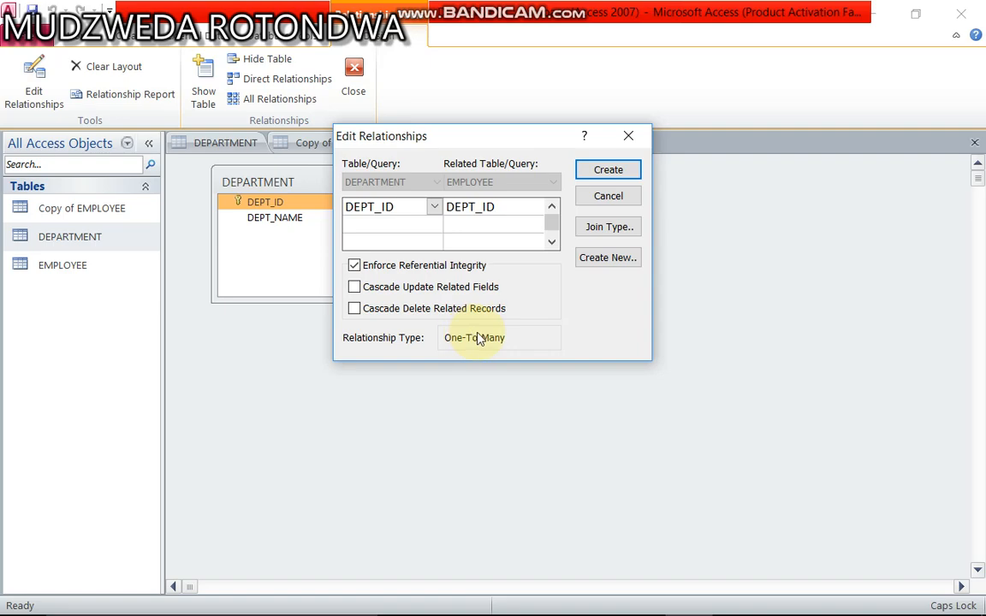
pyautogui.moveTo(501, 341)
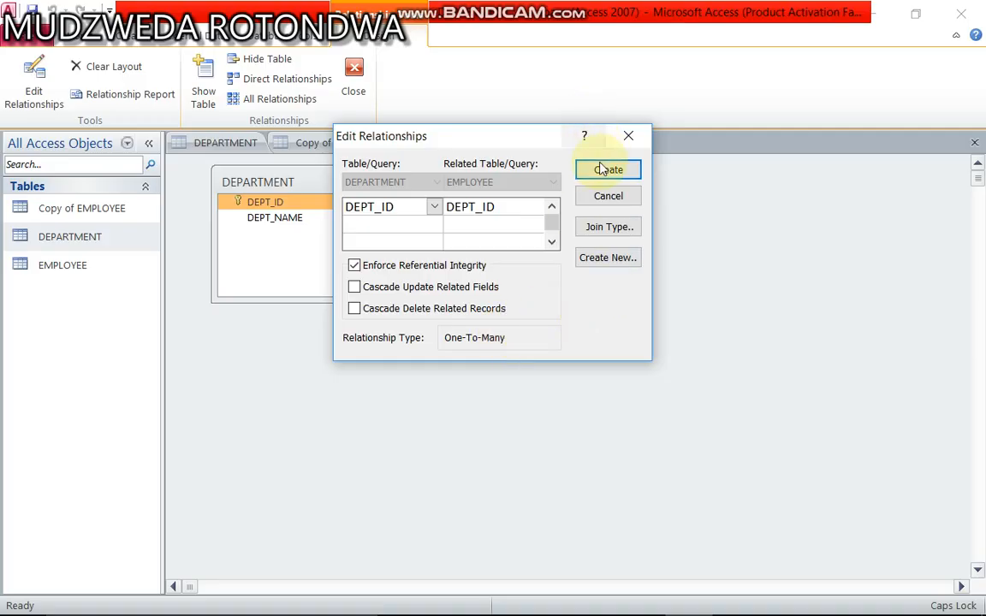
pyautogui.click(607, 169)
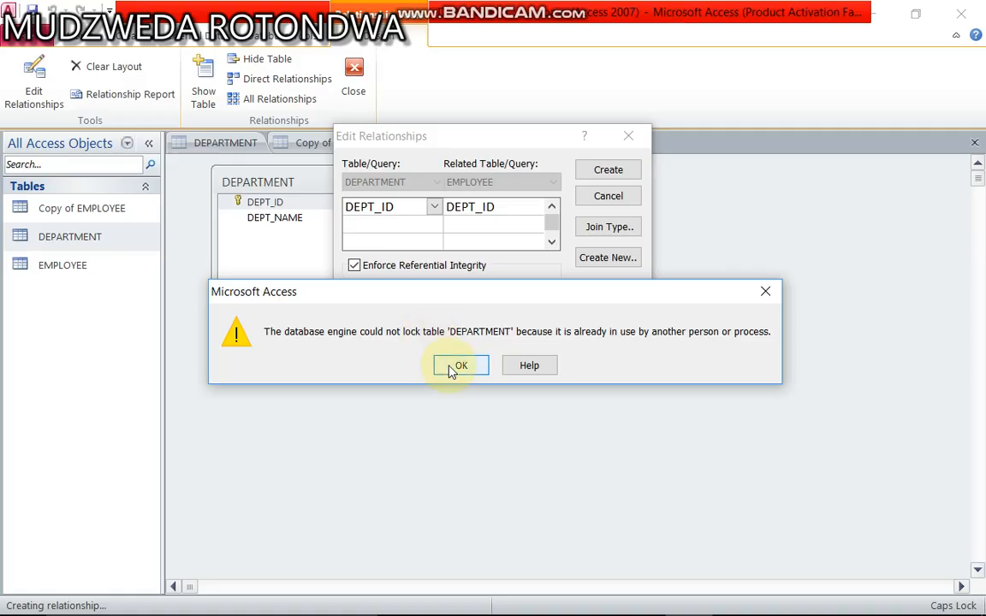
# - Dismiss the lock error and create the DEPT_ID link without referential integrity
pyautogui.click(461, 366)
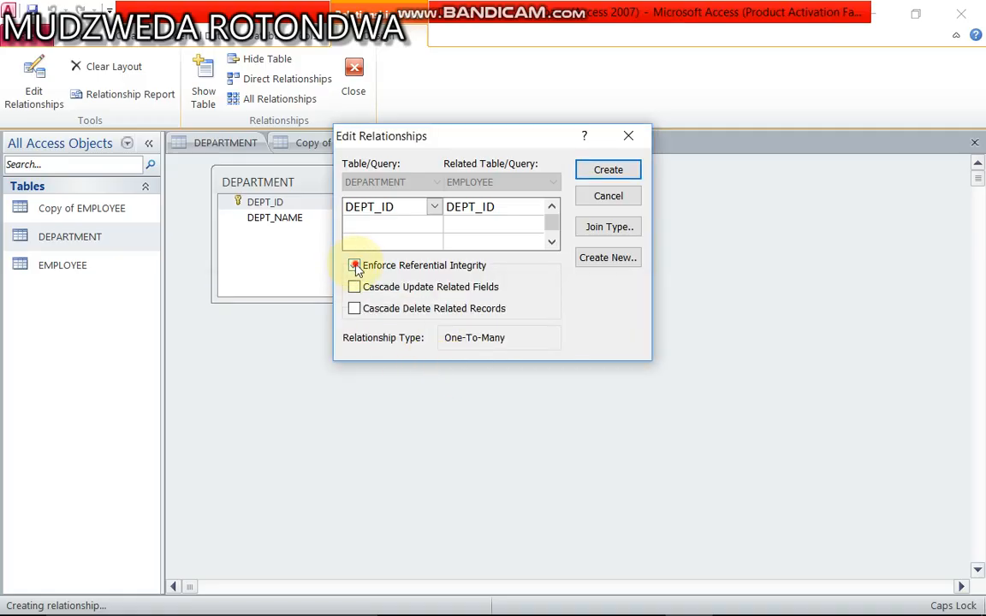
pyautogui.click(354, 265)
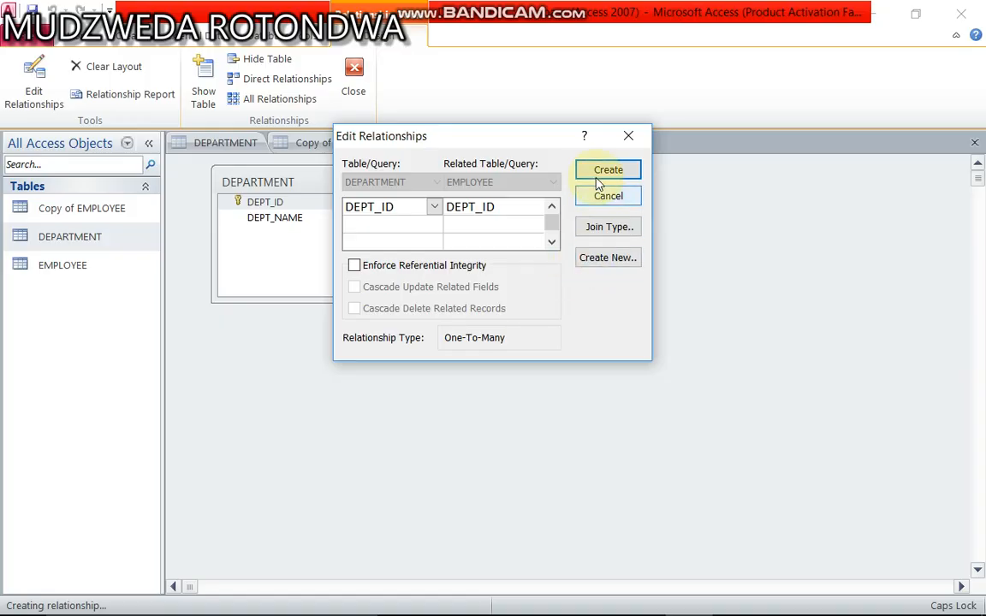
pyautogui.click(608, 169)
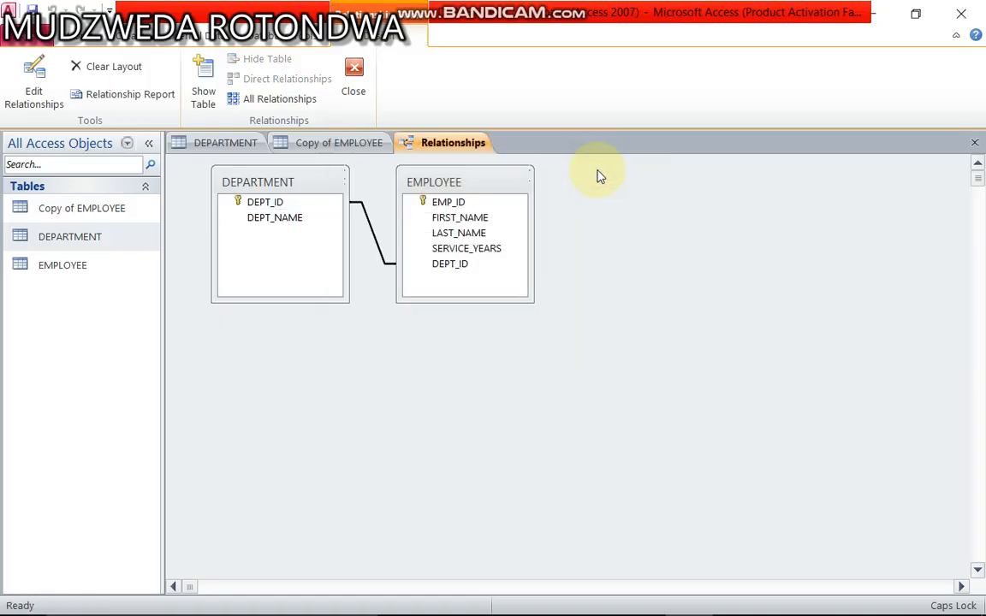
pyautogui.click(466, 248)
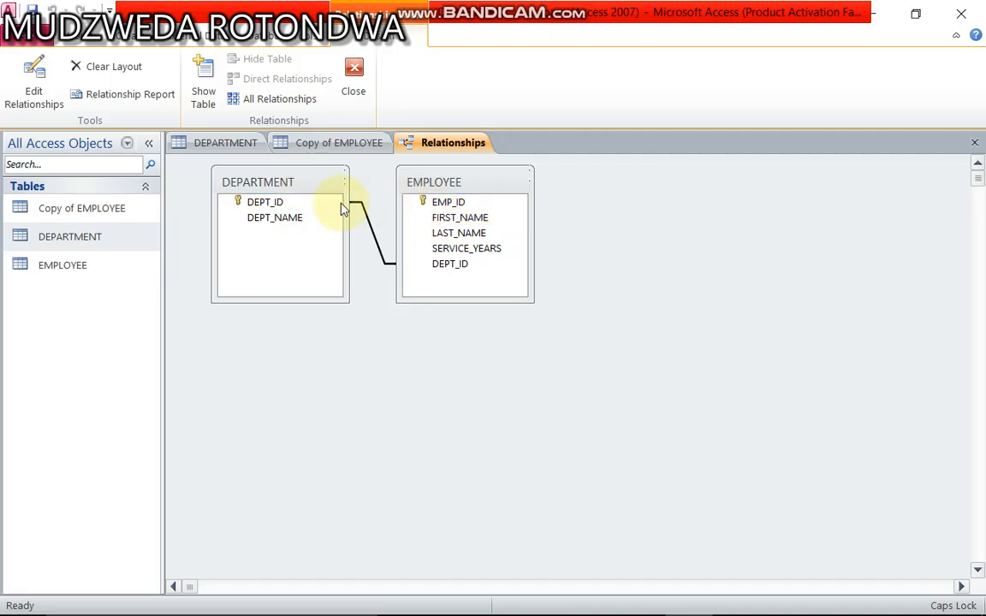
pyautogui.click(459, 233)
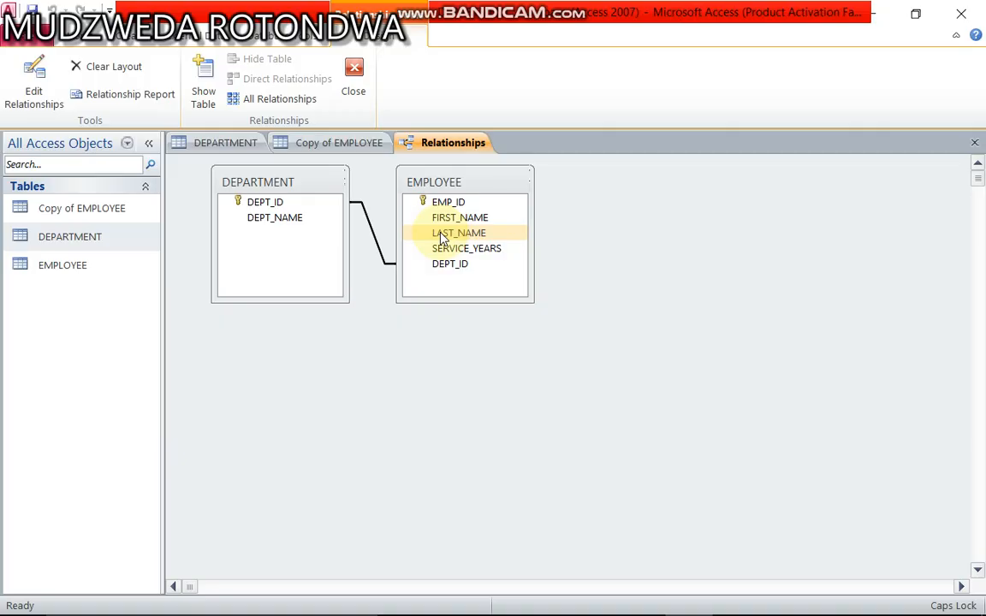
pyautogui.click(459, 233)
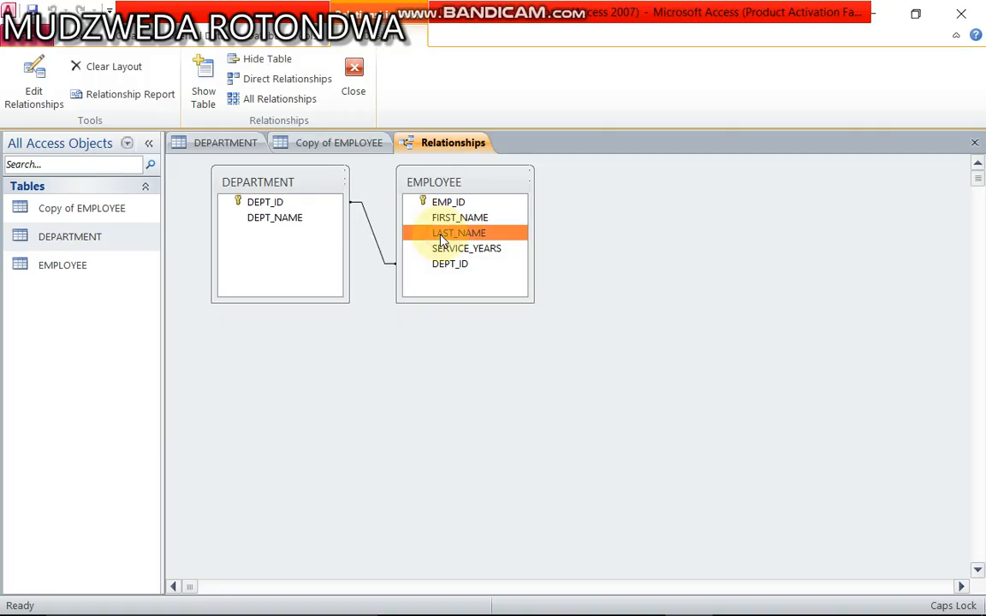